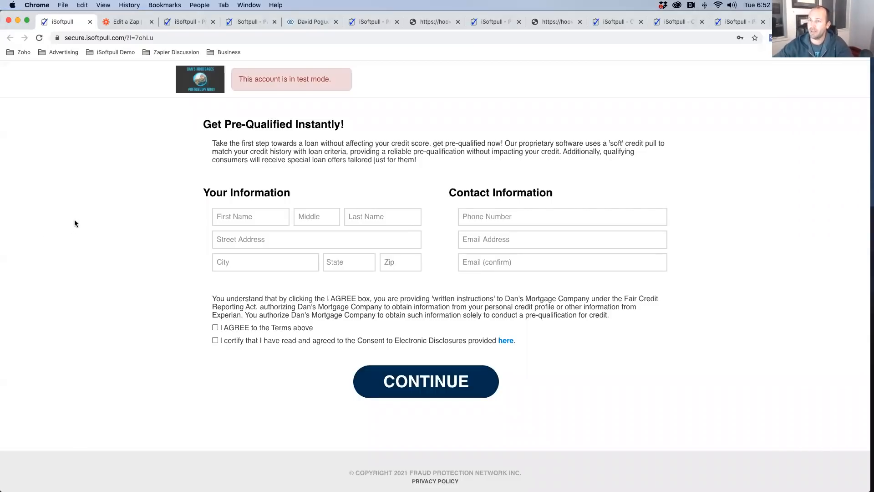
pyautogui.moveTo(93, 193)
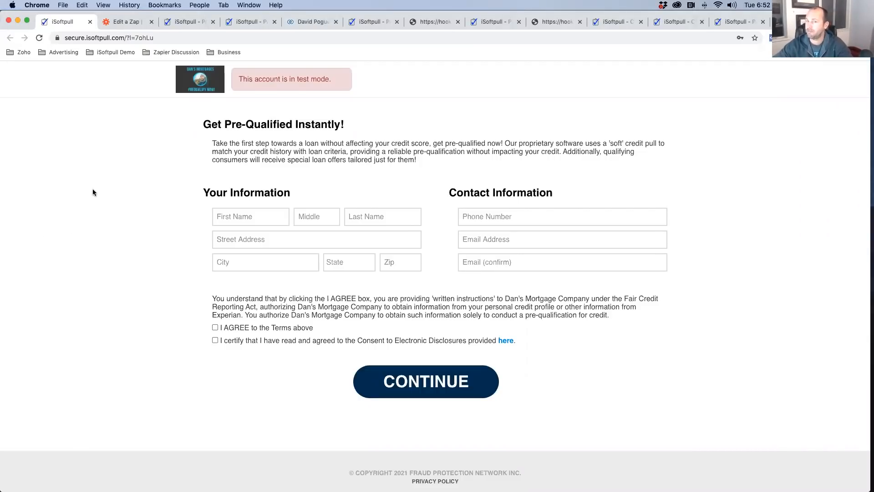
pyautogui.moveTo(179, 207)
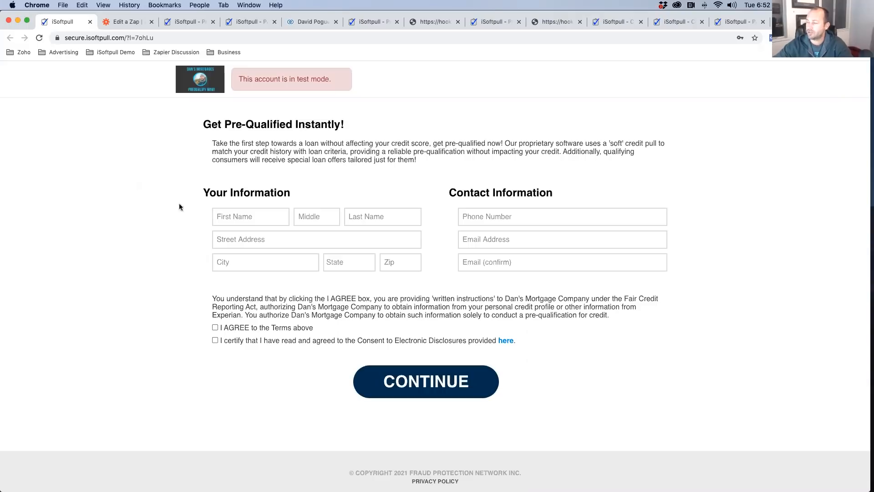
pyautogui.moveTo(259, 222)
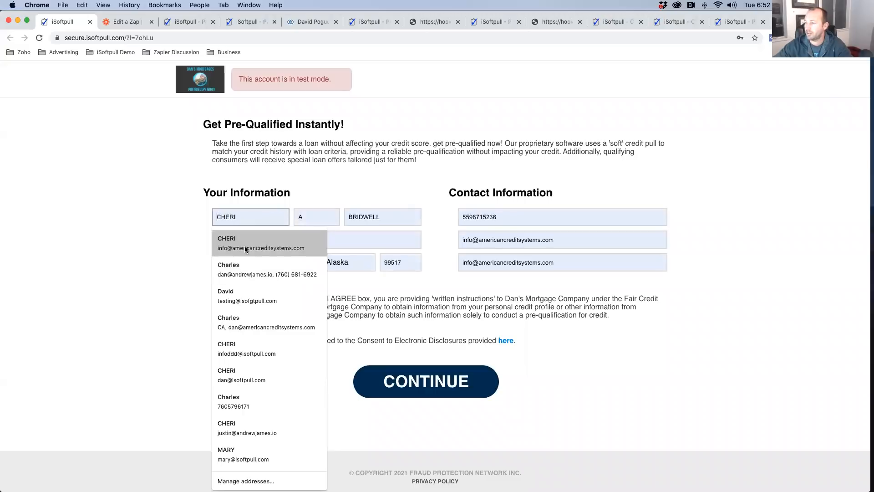
# Autofill the saved test applicant, accept I AGREE and Electronic Disclosures consent, and submit
pyautogui.click(260, 243)
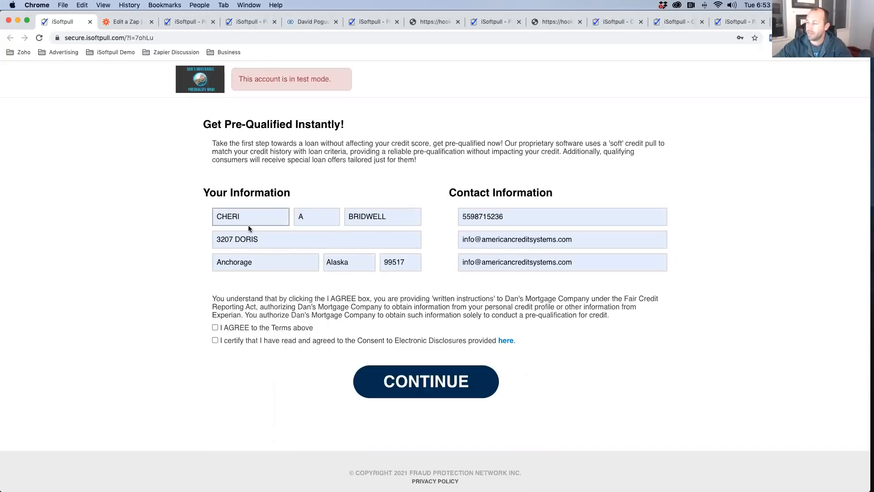
pyautogui.moveTo(407, 232)
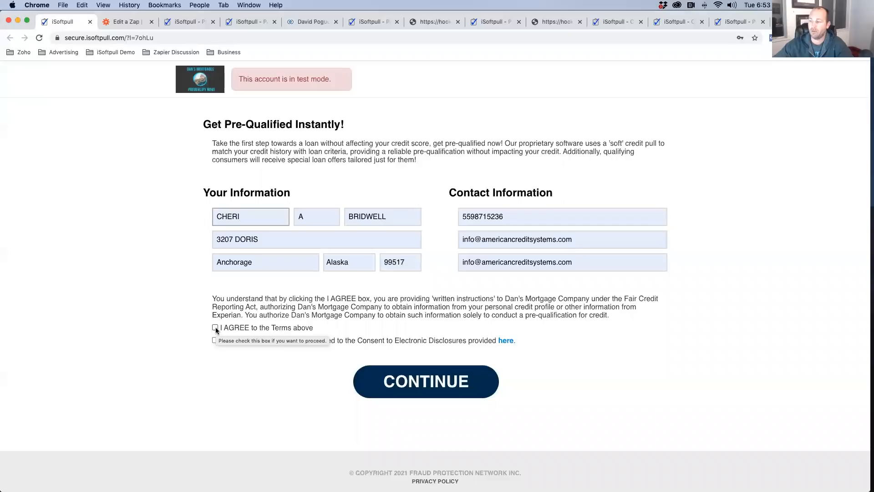
pyautogui.click(214, 327)
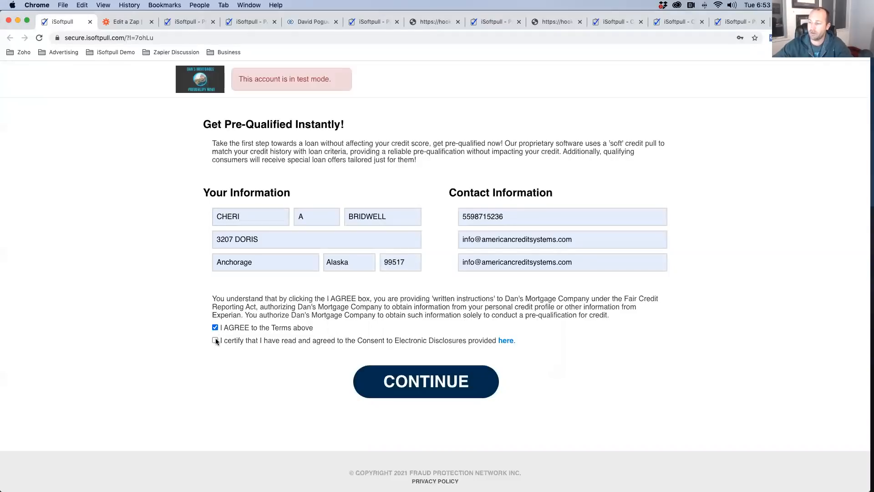
pyautogui.click(214, 340)
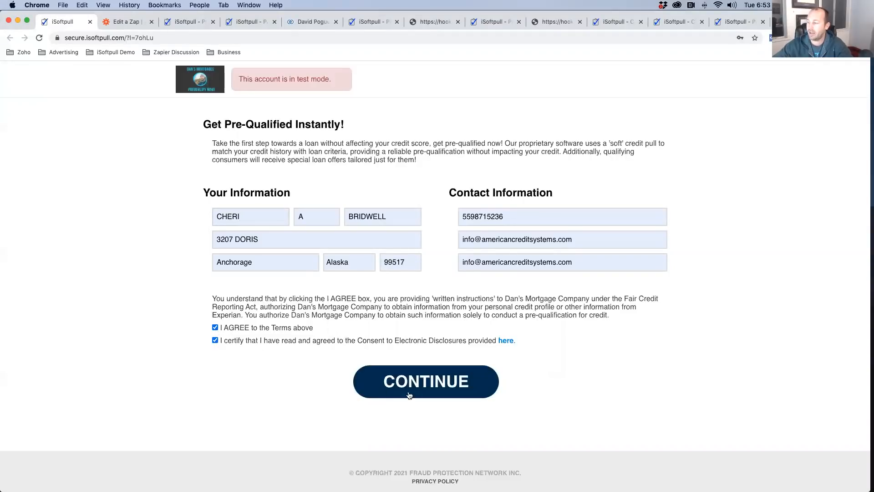
pyautogui.click(425, 381)
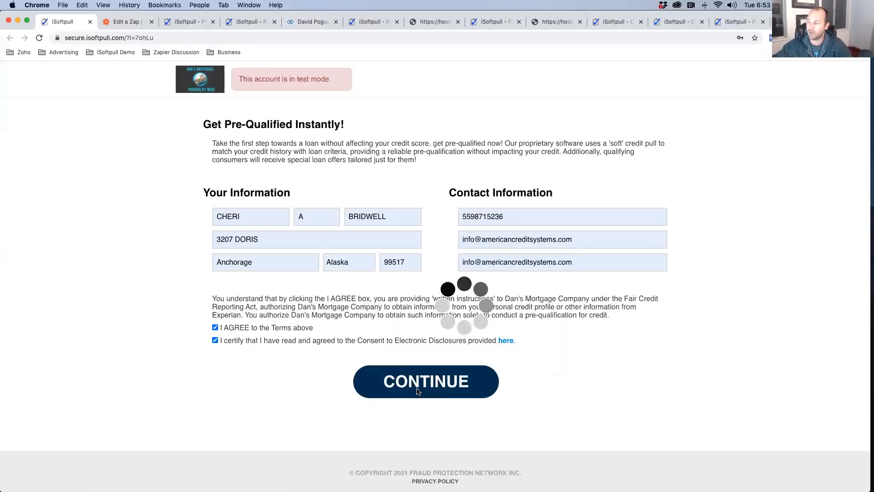
# Get the Congratulations page with a Gold Offer, then reload Applicants to show the Mid Tier entry
pyautogui.click(426, 381)
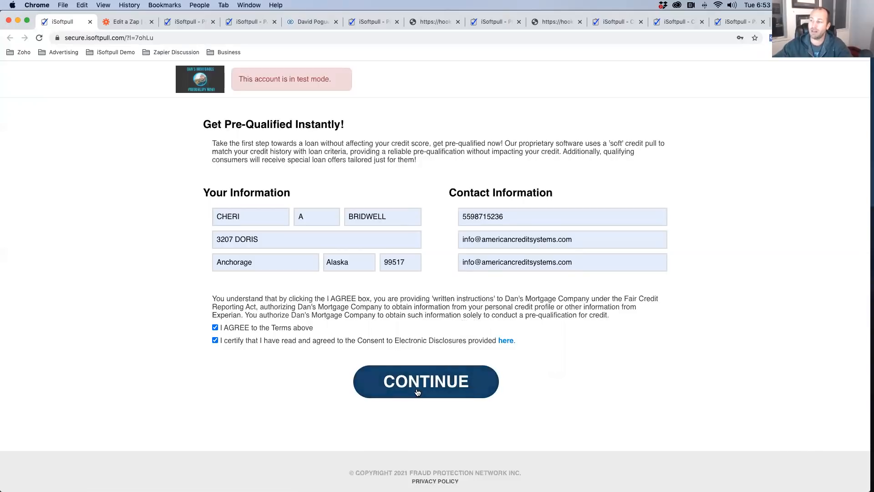
pyautogui.click(425, 382)
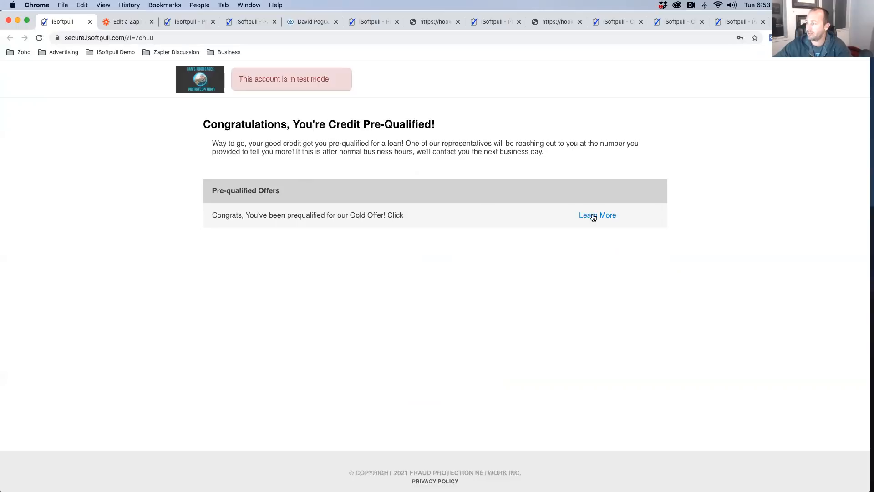
pyautogui.moveTo(239, 228)
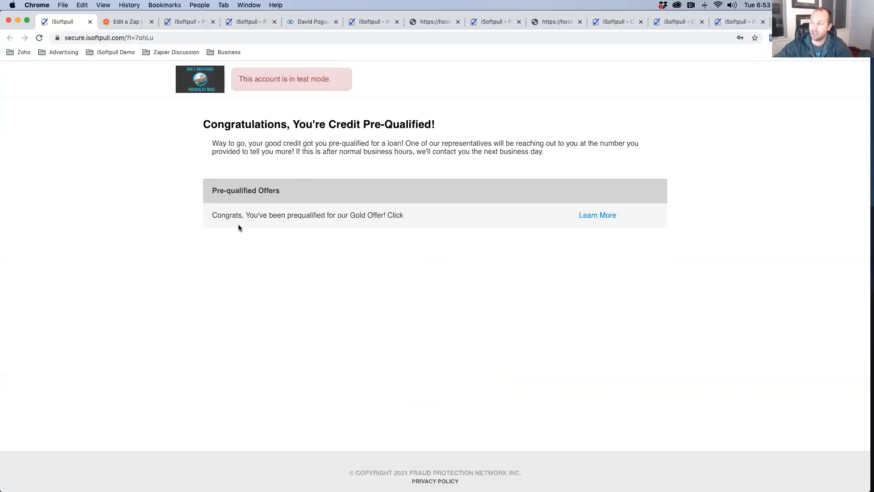
pyautogui.moveTo(224, 183)
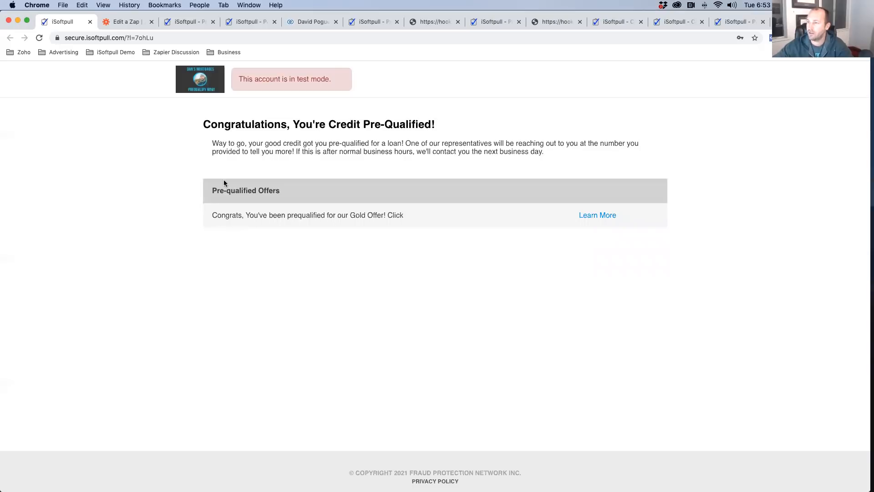
pyautogui.click(188, 22)
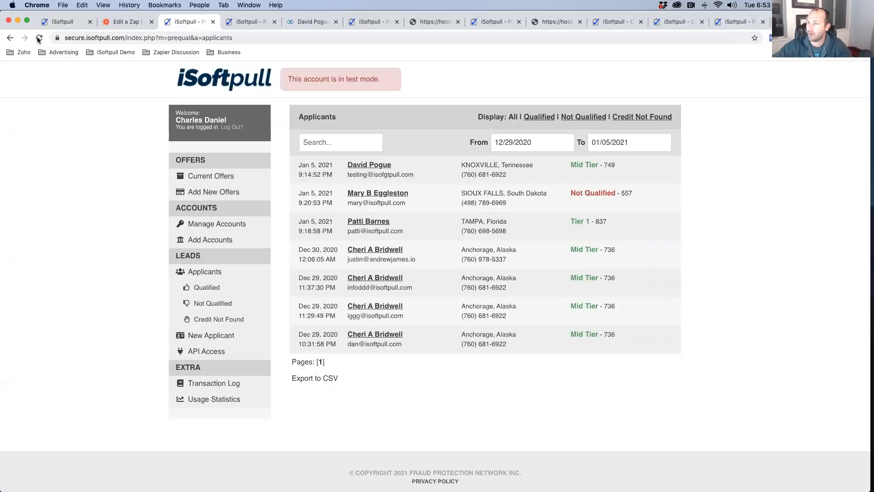
pyautogui.click(38, 37)
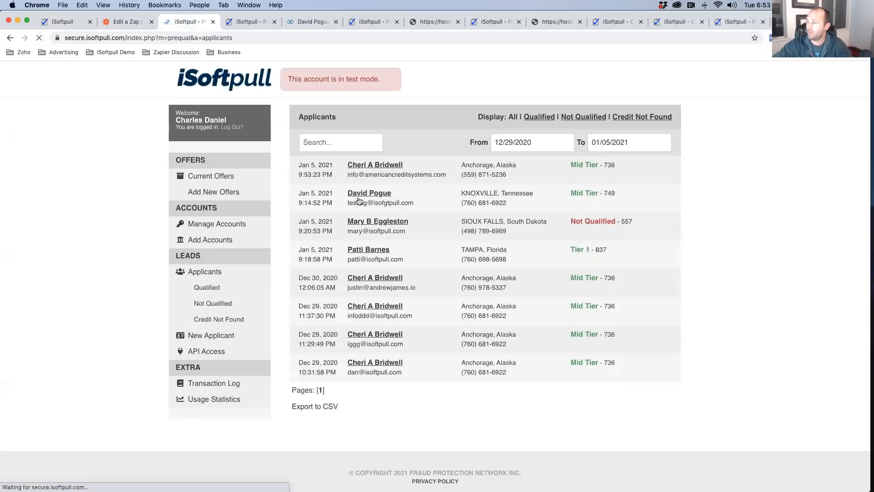
pyautogui.moveTo(609, 167)
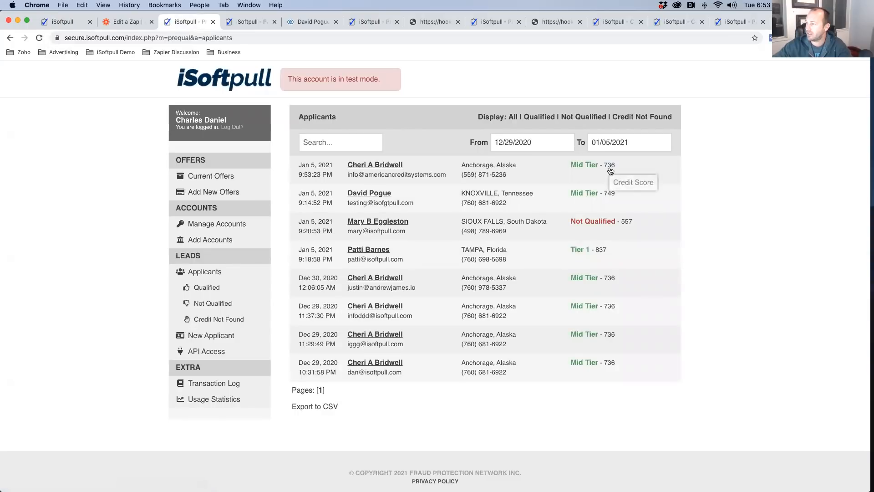
pyautogui.moveTo(361, 171)
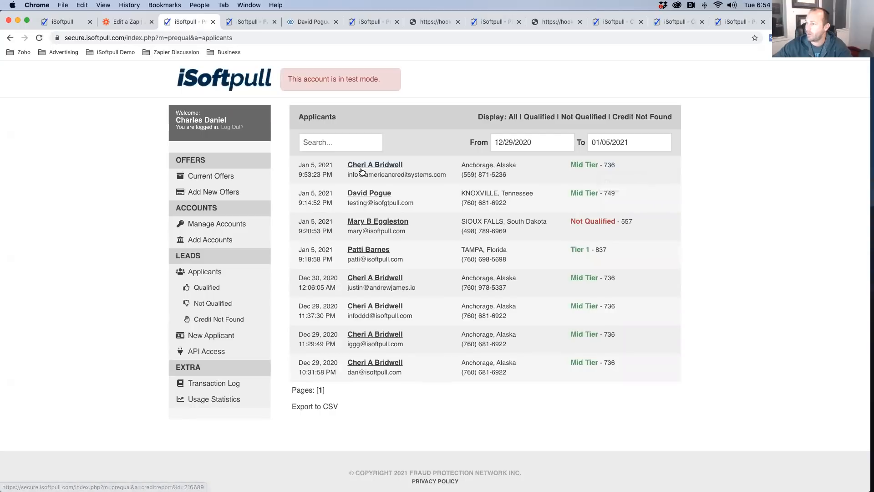
# Open the newest applicant's credit report and view its empty Public Records section
pyautogui.click(375, 164)
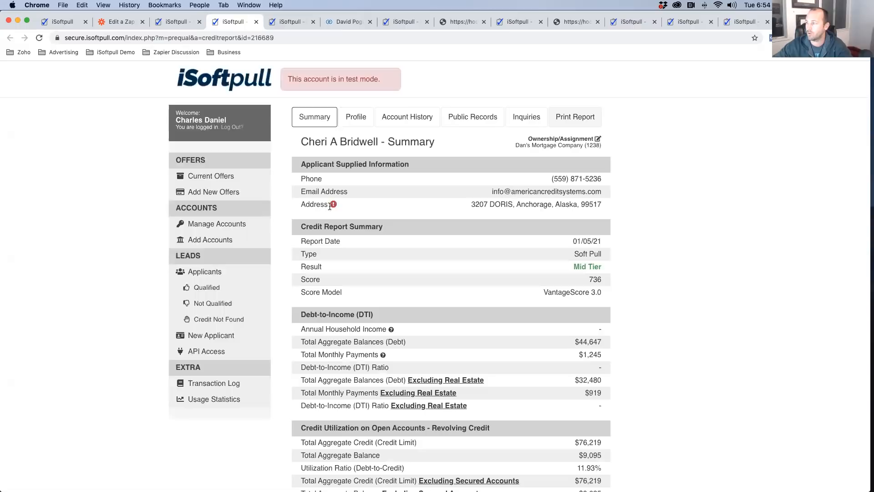
pyautogui.moveTo(585, 295)
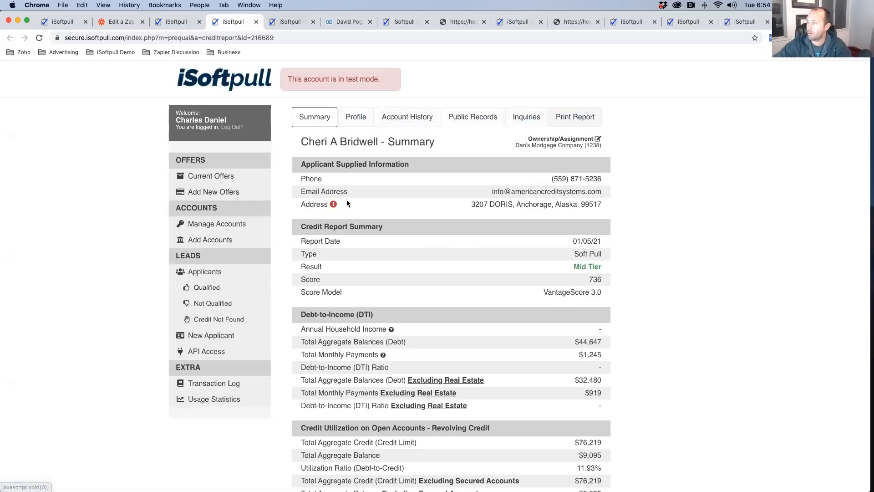
pyautogui.click(407, 116)
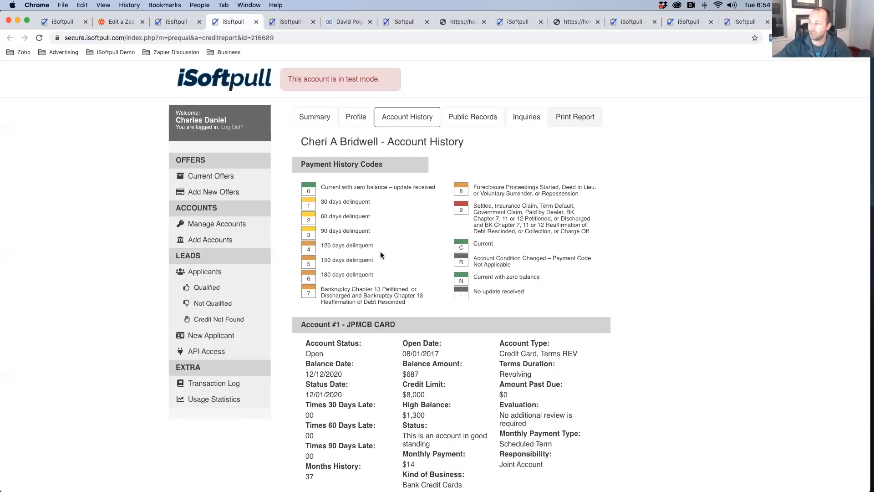
pyautogui.moveTo(385, 236)
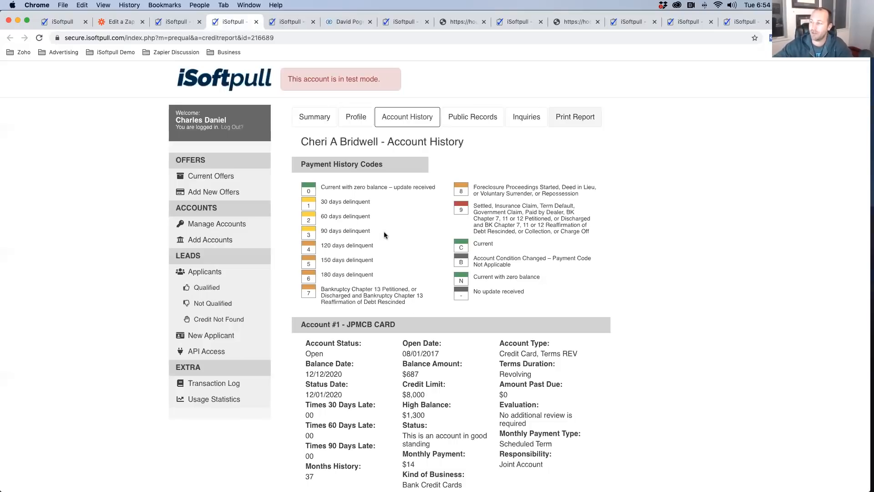
pyautogui.moveTo(456, 113)
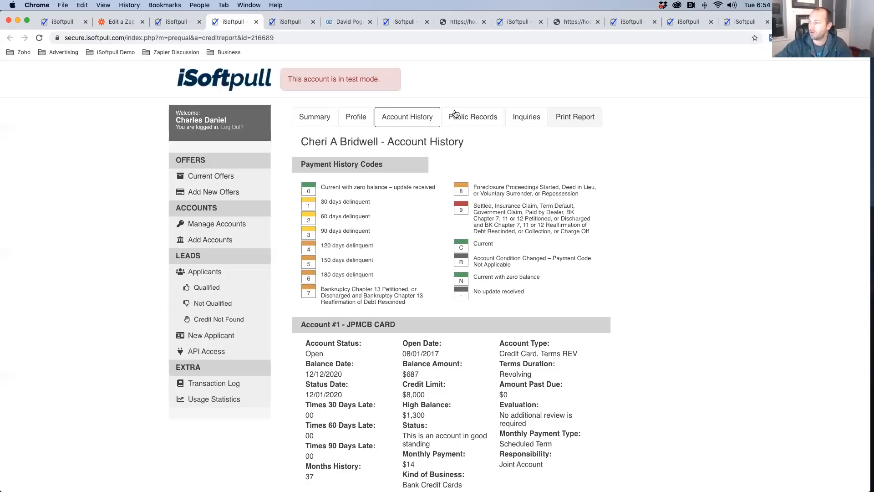
pyautogui.click(472, 117)
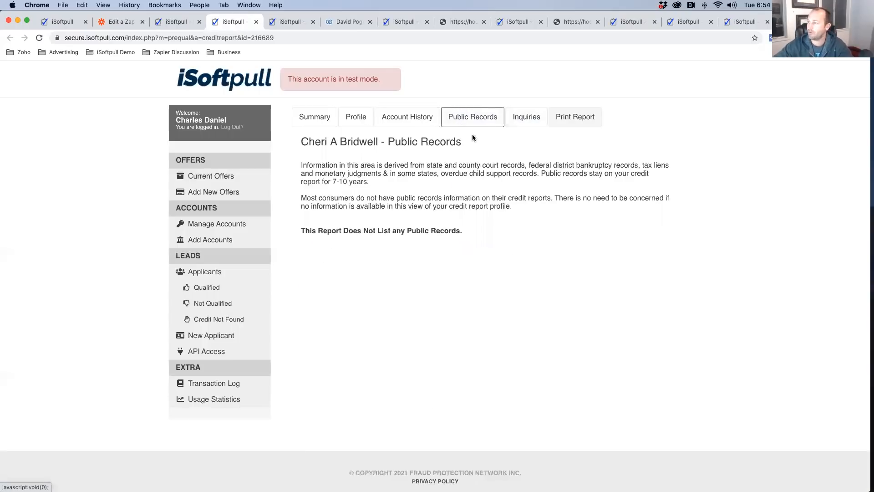
pyautogui.moveTo(456, 166)
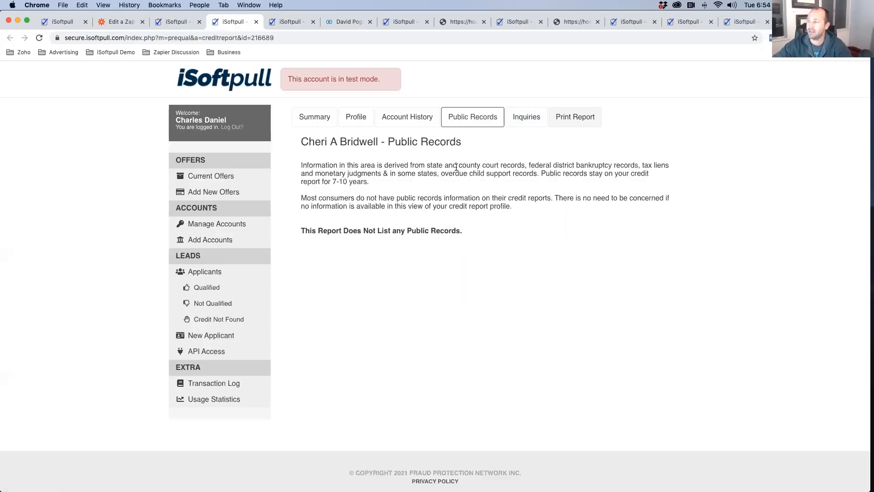
pyautogui.moveTo(314, 117)
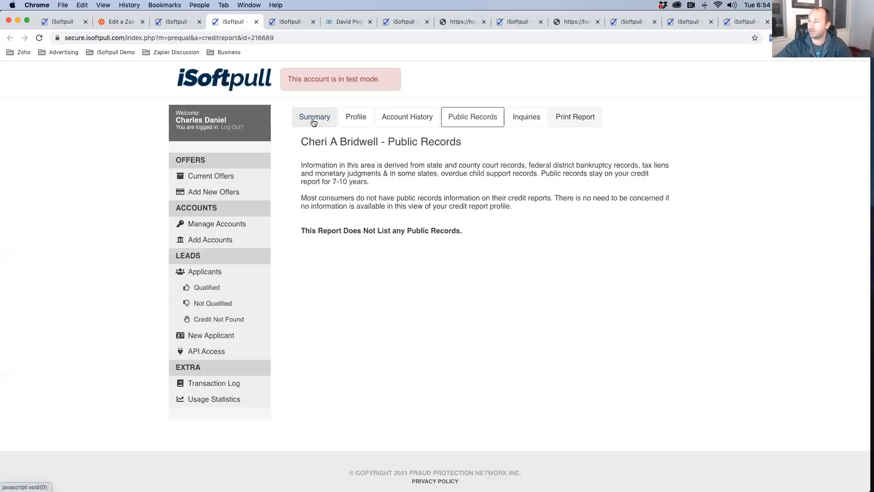
pyautogui.moveTo(316, 115)
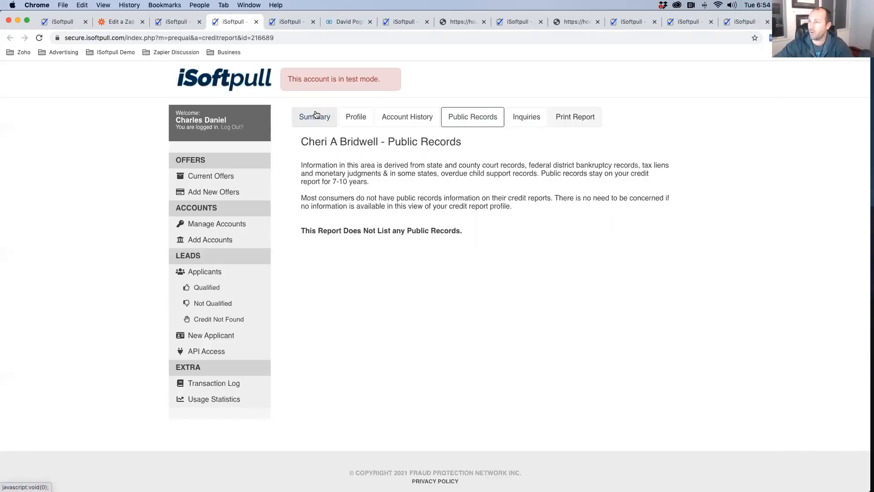
pyautogui.moveTo(344, 219)
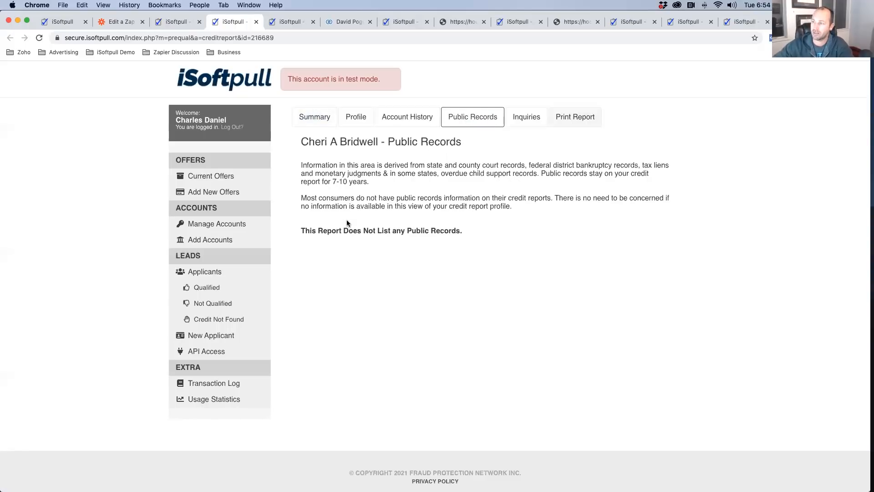
# In the Zapier editor, open the Mid Tier path for editing from its options menu
pyautogui.click(120, 22)
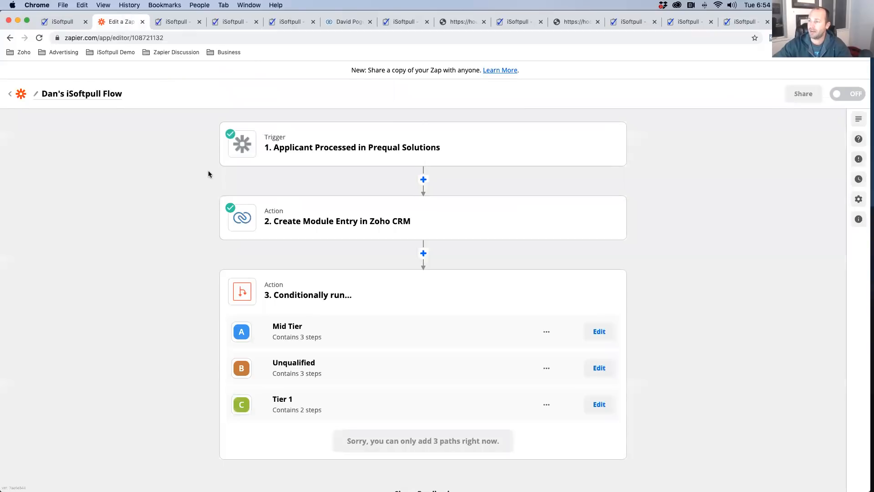
pyautogui.moveTo(302, 154)
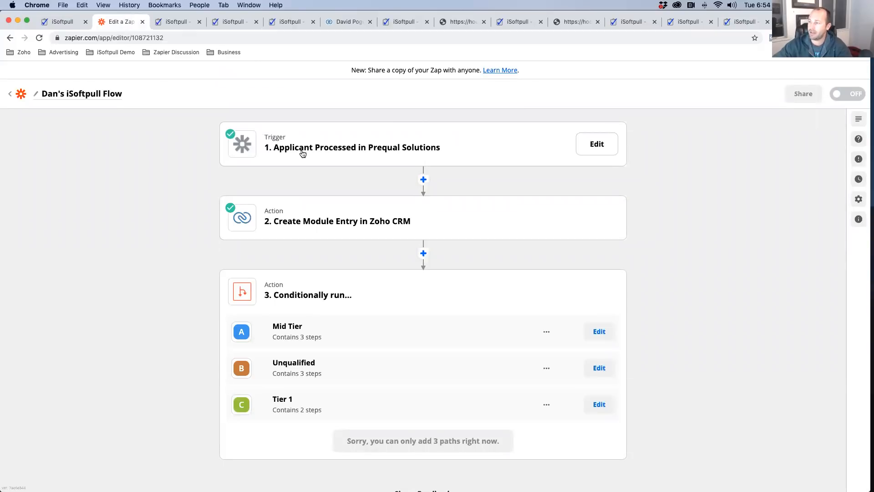
pyautogui.moveTo(379, 151)
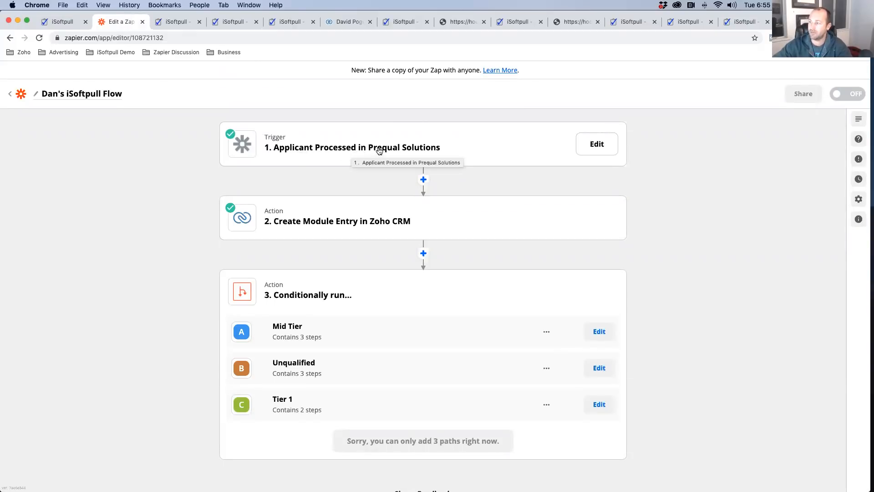
pyautogui.moveTo(339, 222)
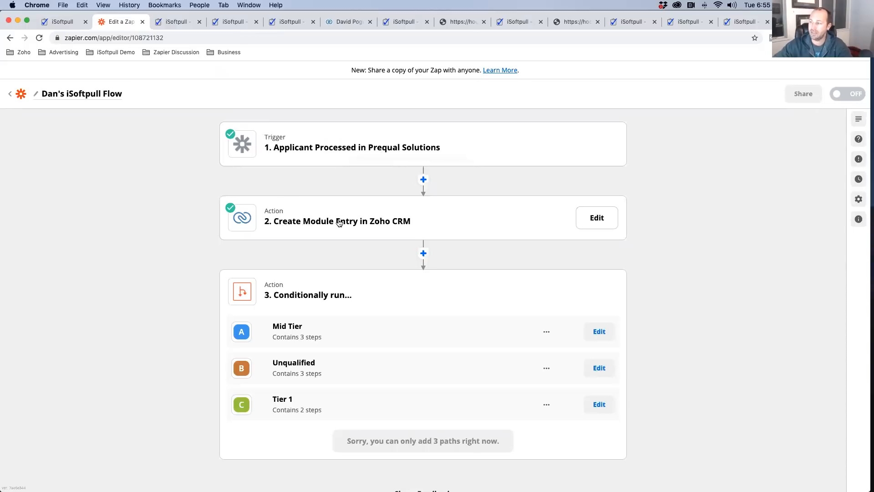
pyautogui.scroll(-3)
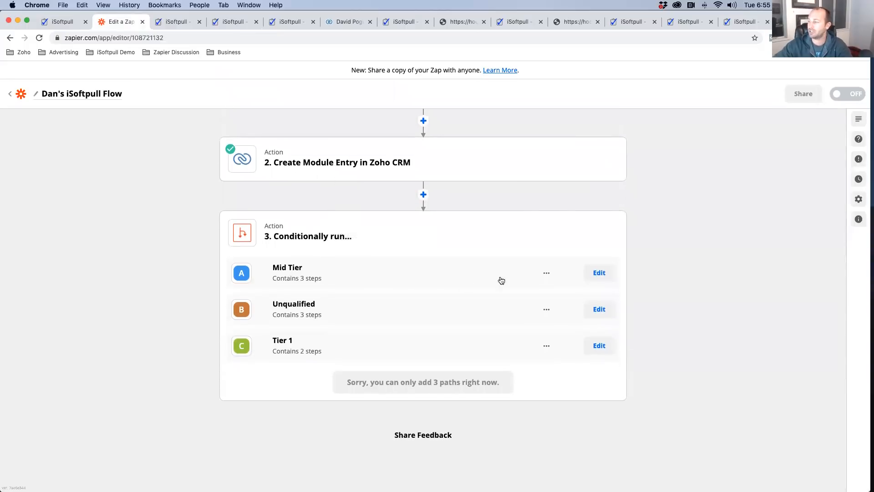
pyautogui.moveTo(351, 278)
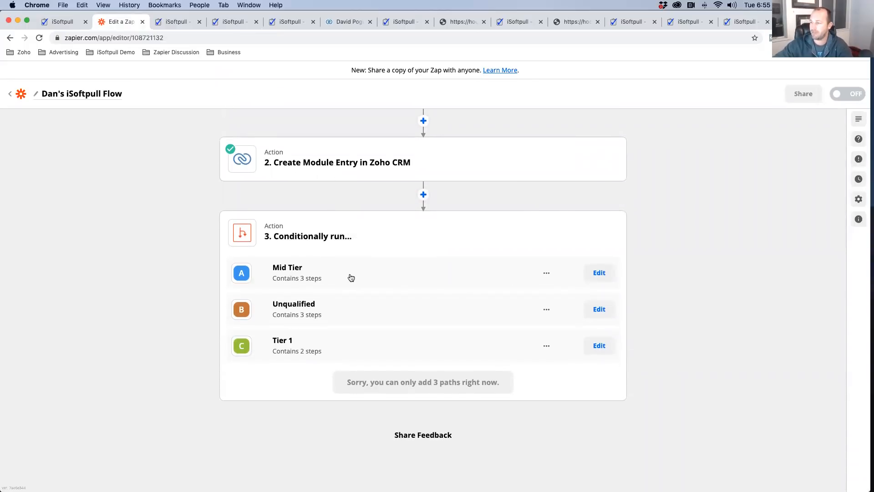
pyautogui.moveTo(422, 275)
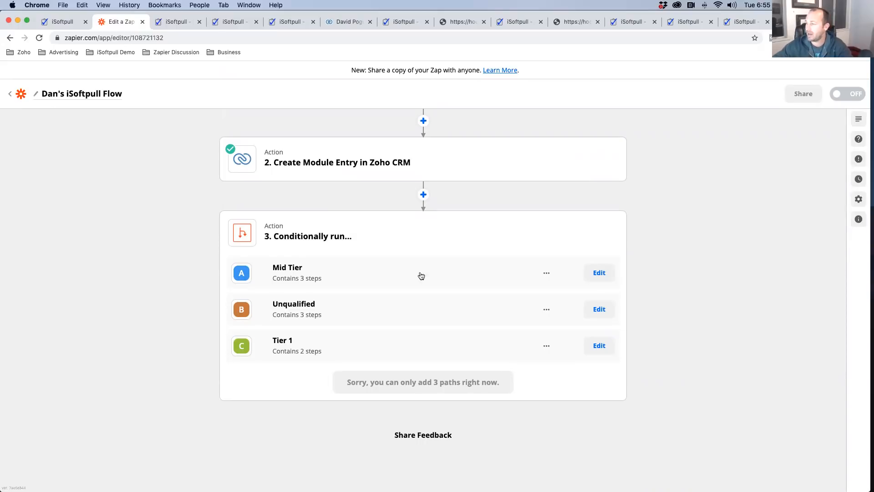
pyautogui.click(546, 273)
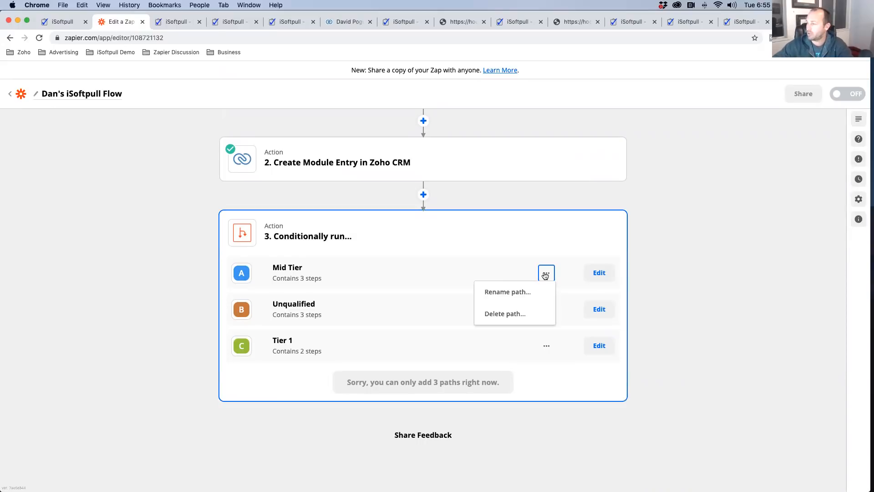
pyautogui.click(598, 273)
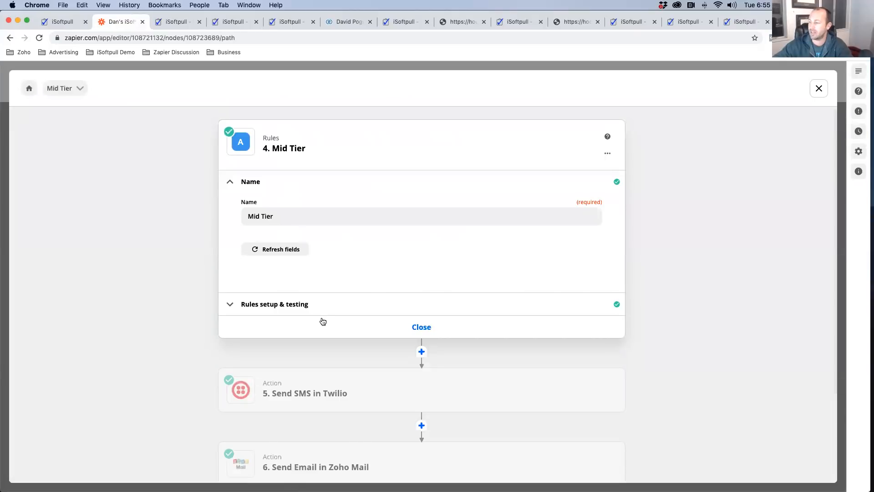
# Review the Twilio Send SMS congratulations message setup, then return to the iSoftpull tab
pyautogui.scroll(-3)
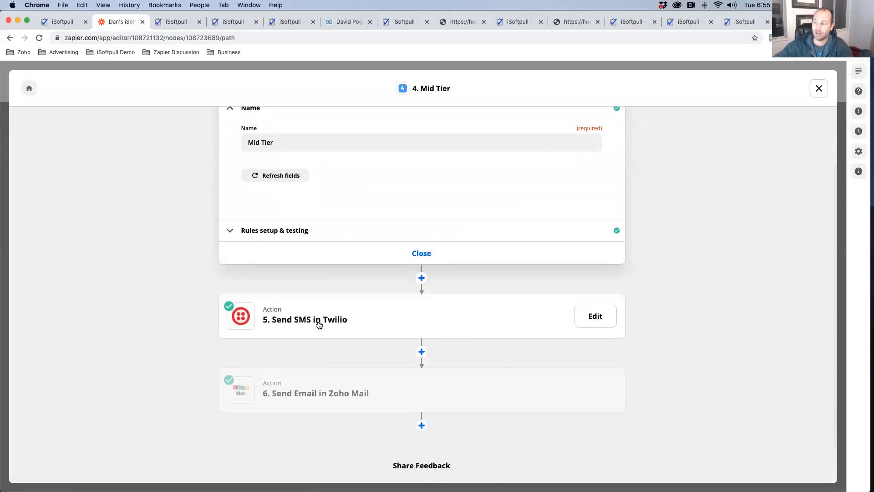
pyautogui.click(595, 316)
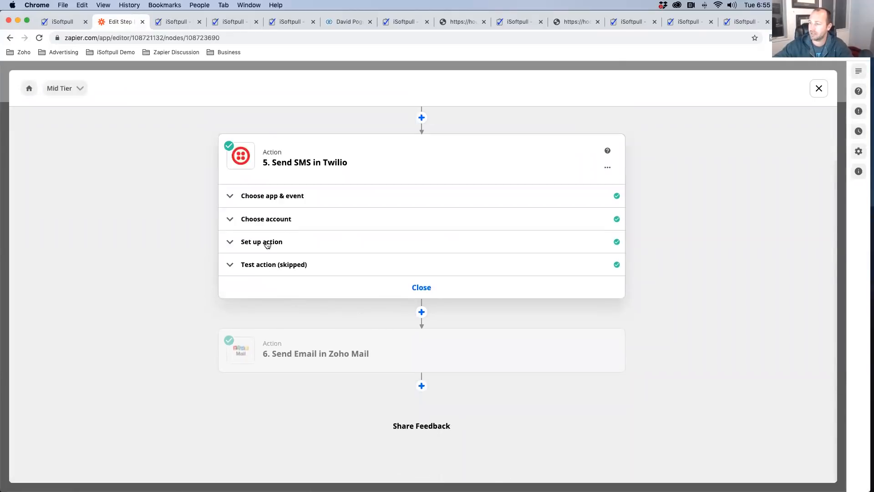
pyautogui.click(261, 242)
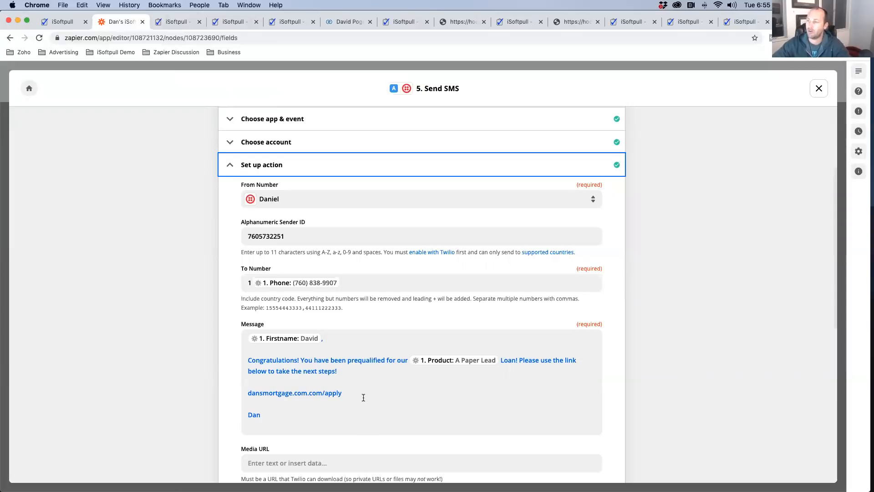
pyautogui.click(177, 22)
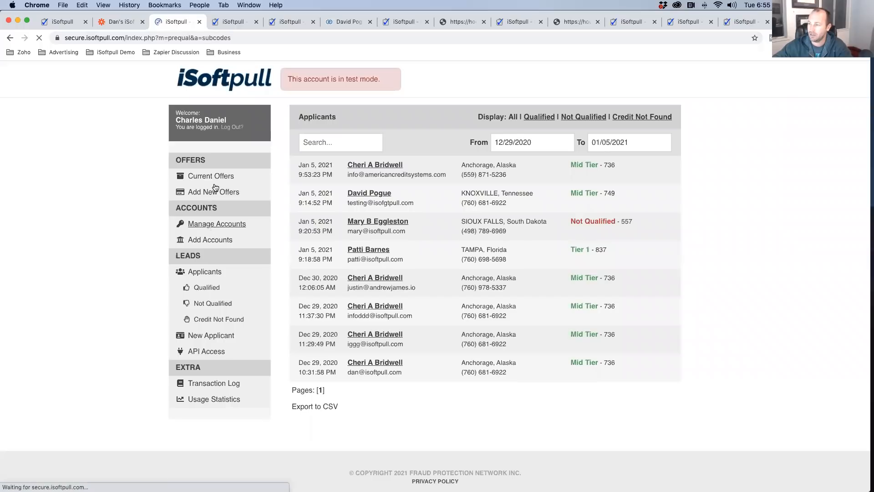
# View Current Offers (Tier 1, Mid Tier, FHA) with score requirements, then return to Zapier
pyautogui.click(217, 224)
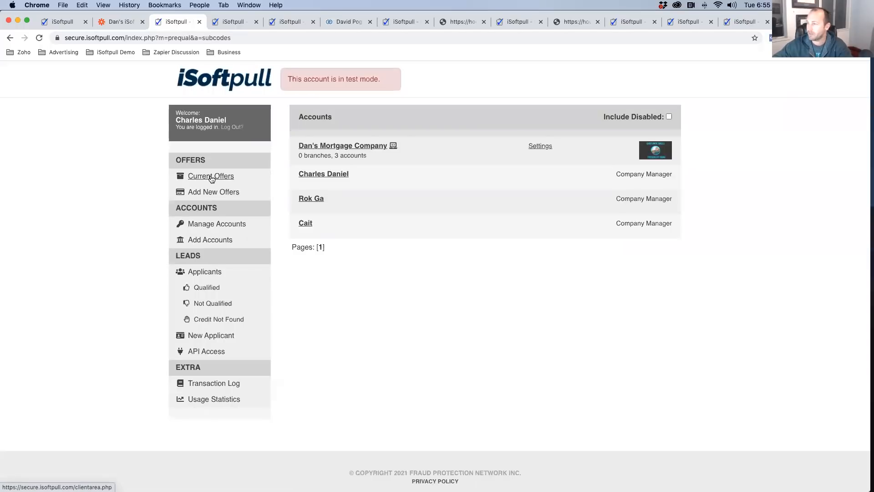
pyautogui.click(210, 176)
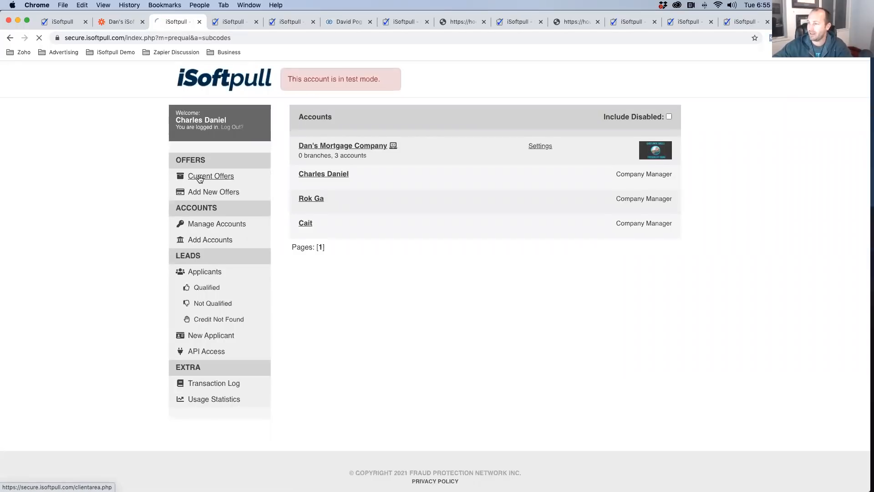
pyautogui.click(211, 176)
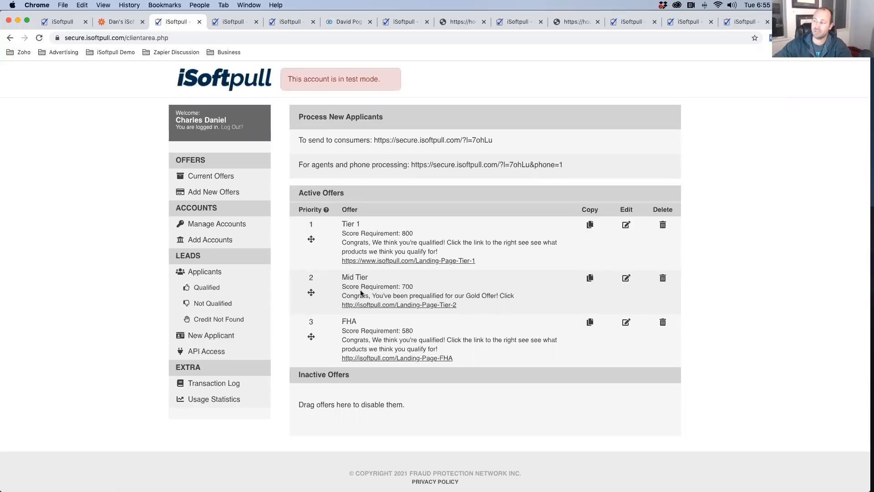
pyautogui.moveTo(405, 323)
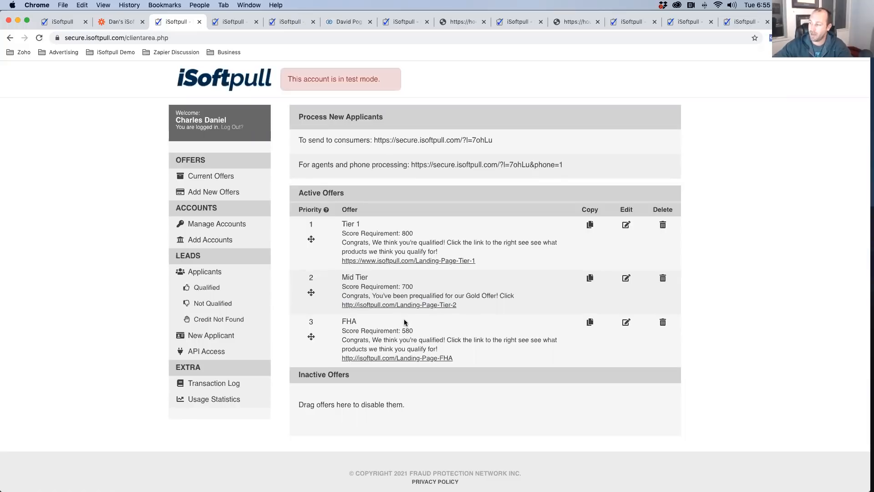
pyautogui.moveTo(357, 271)
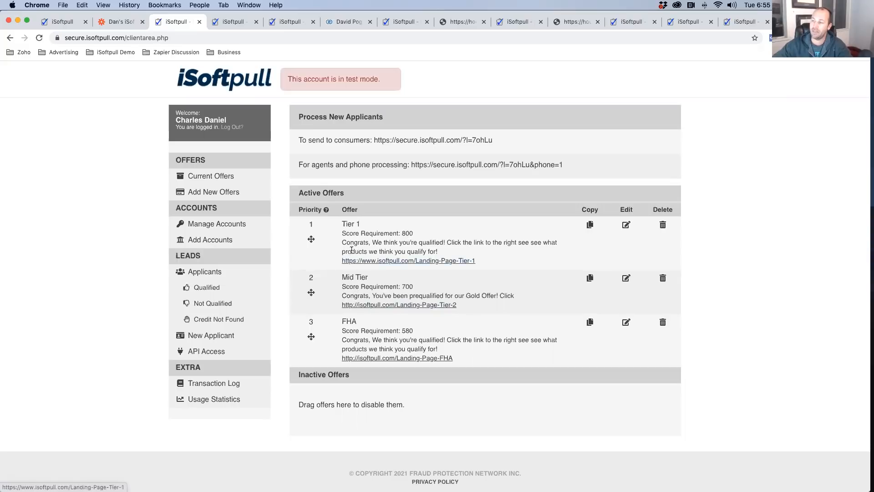
pyautogui.click(117, 22)
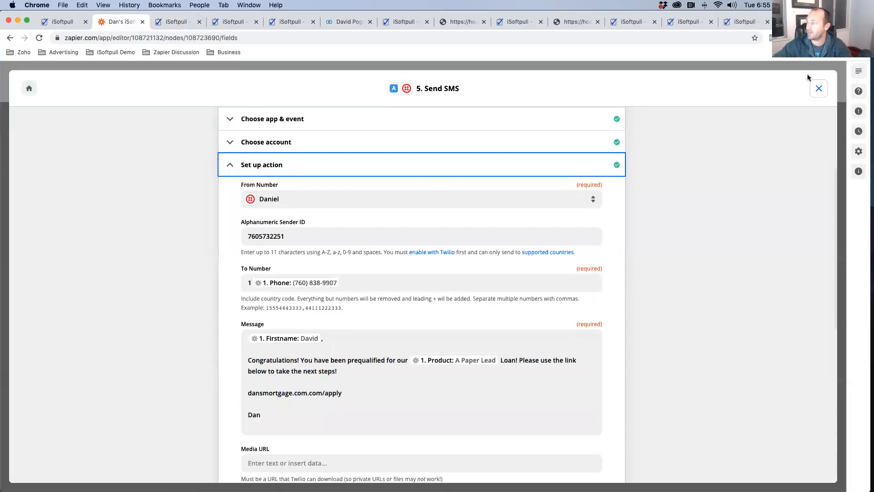
# Close the Twilio SMS step editor to show the trigger, Zoho CRM step and three paths
pyautogui.click(819, 87)
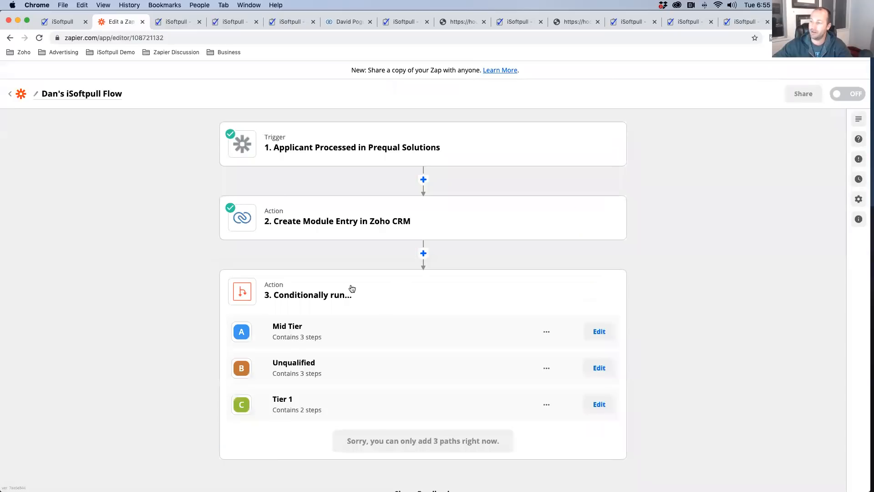
pyautogui.moveTo(347, 308)
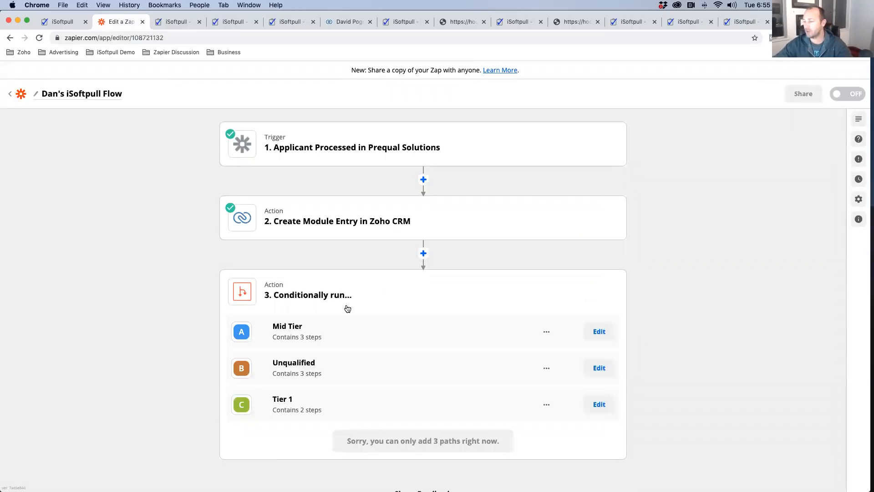